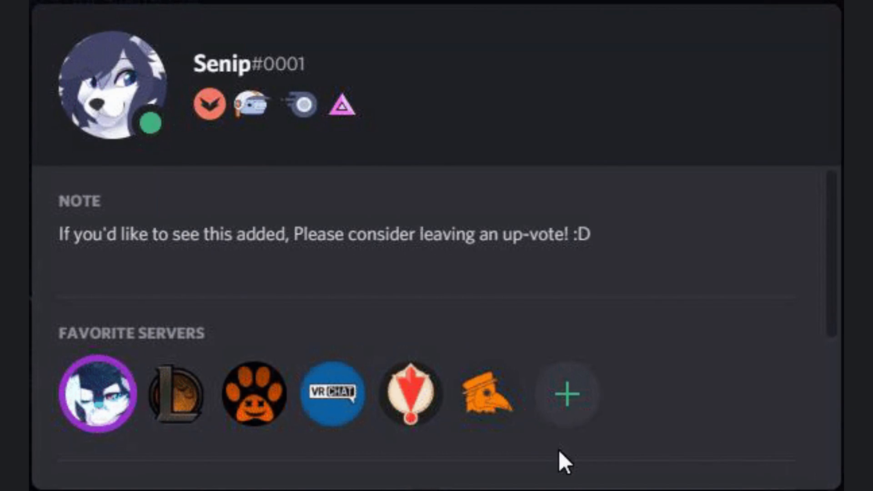
mouse_move(340, 106)
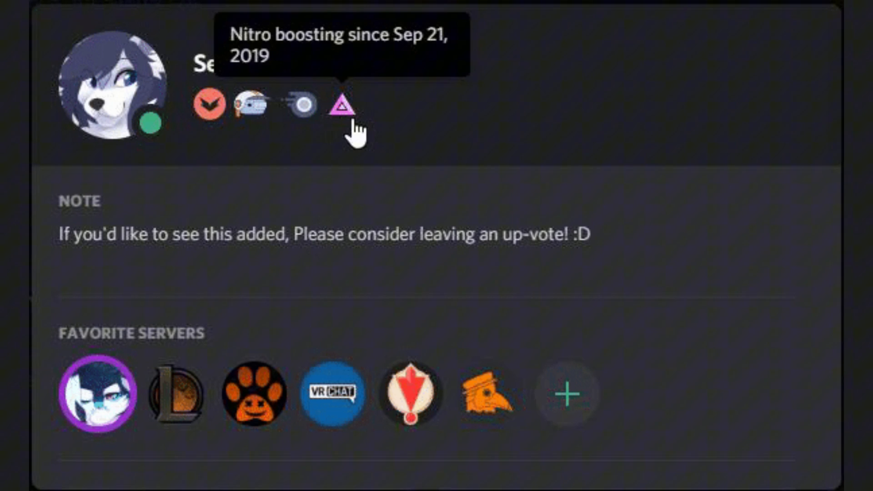